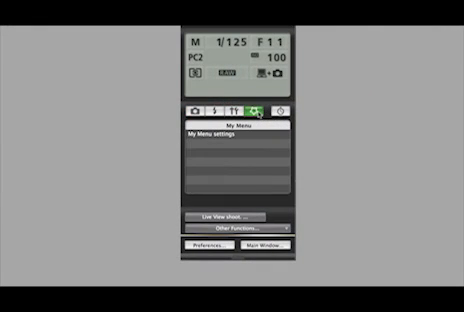
- Browse the My Menu item list to add Format, Battery info. and other frequent items
left_click(228, 132)
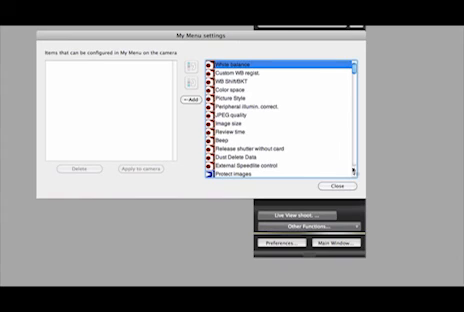
scroll("down", 3)
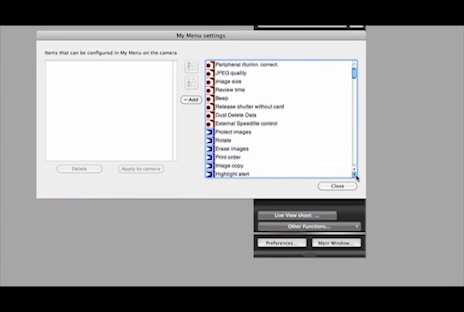
scroll("down", 3)
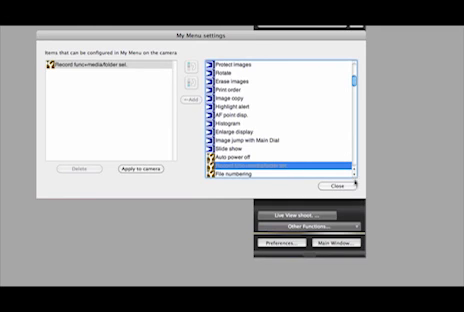
scroll("down", 3)
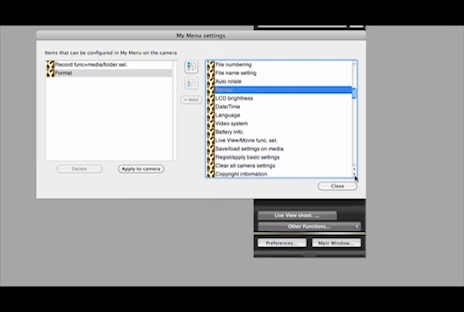
scroll("down", 3)
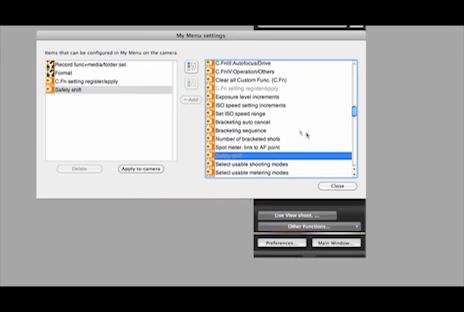
scroll("down", 3)
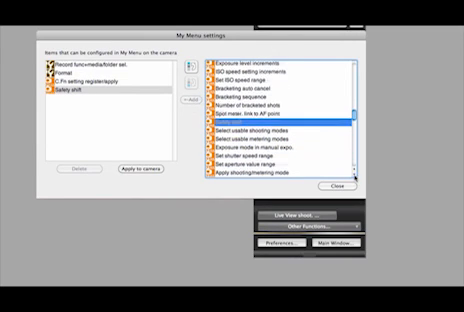
scroll("down", 3)
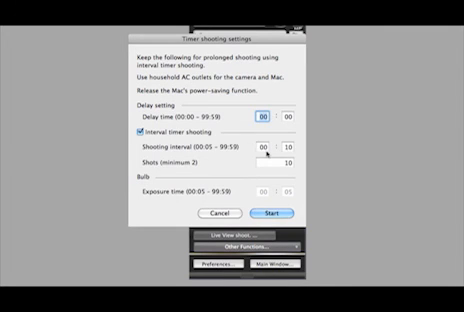
- Enable Interval timer shooting in the Timer shooting settings dialog
left_click(288, 146)
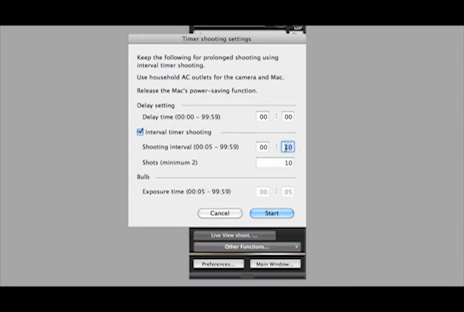